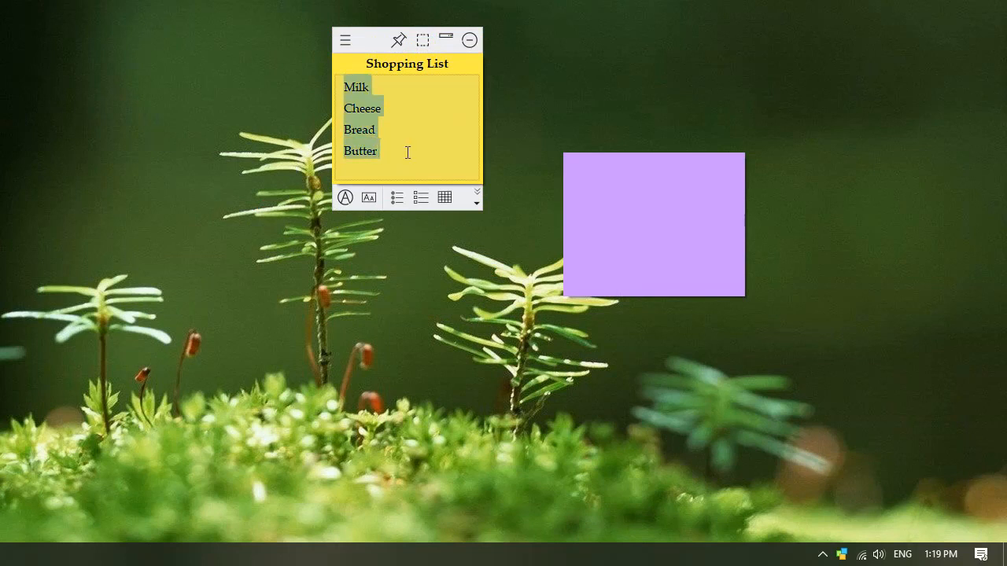
Convert Milk, Cheese, Bread and Butter into a checklist and tick Milk
click(420, 197)
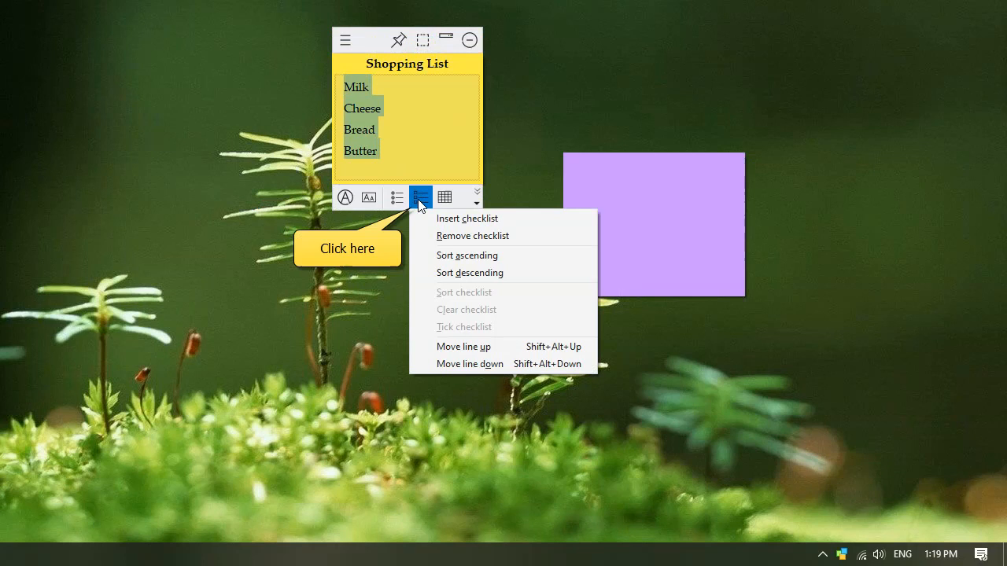
mouse_move(466, 218)
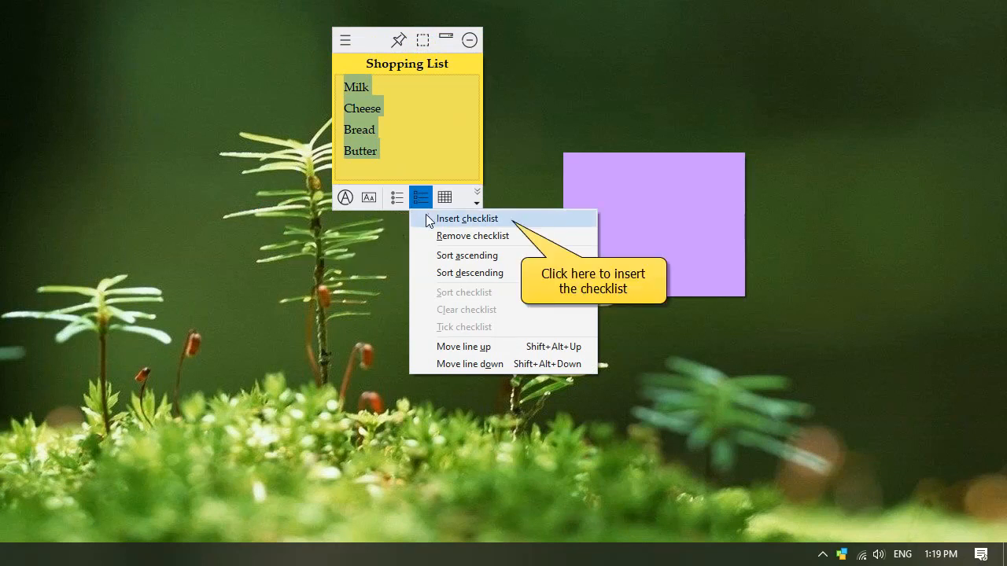
click(466, 218)
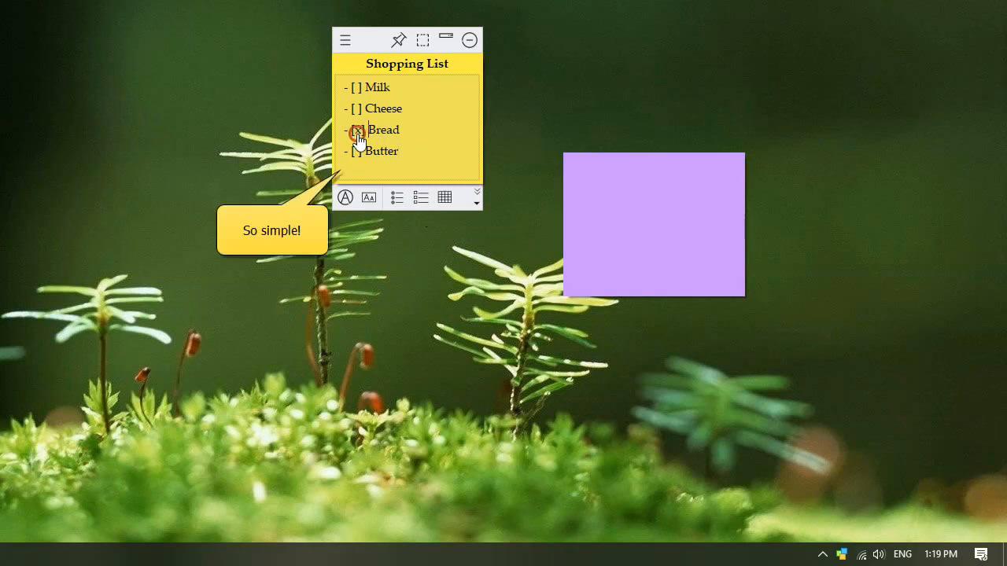
click(356, 86)
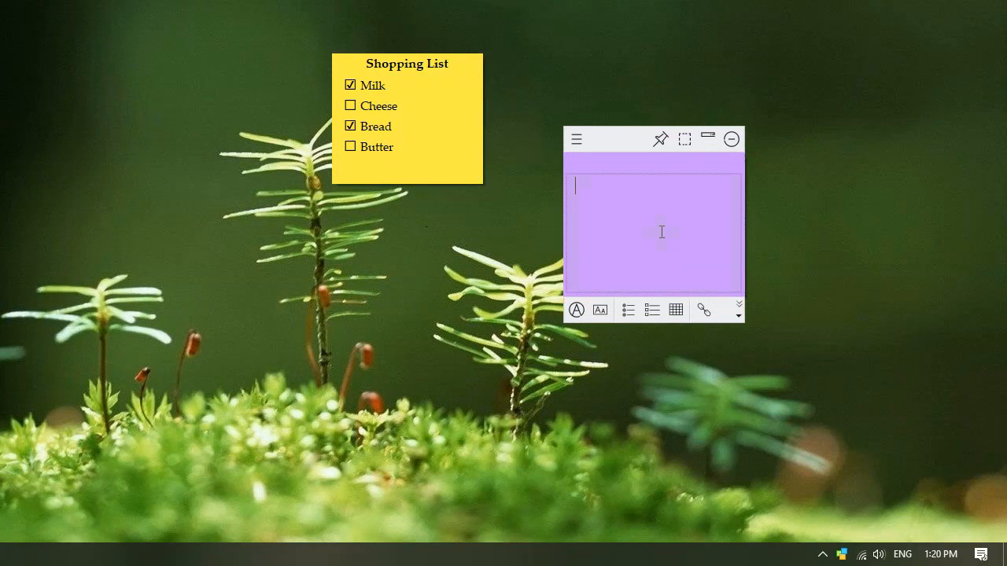
Insert a checklist in the purple note with the item 'Project meeting 3:00 PM'
click(651, 310)
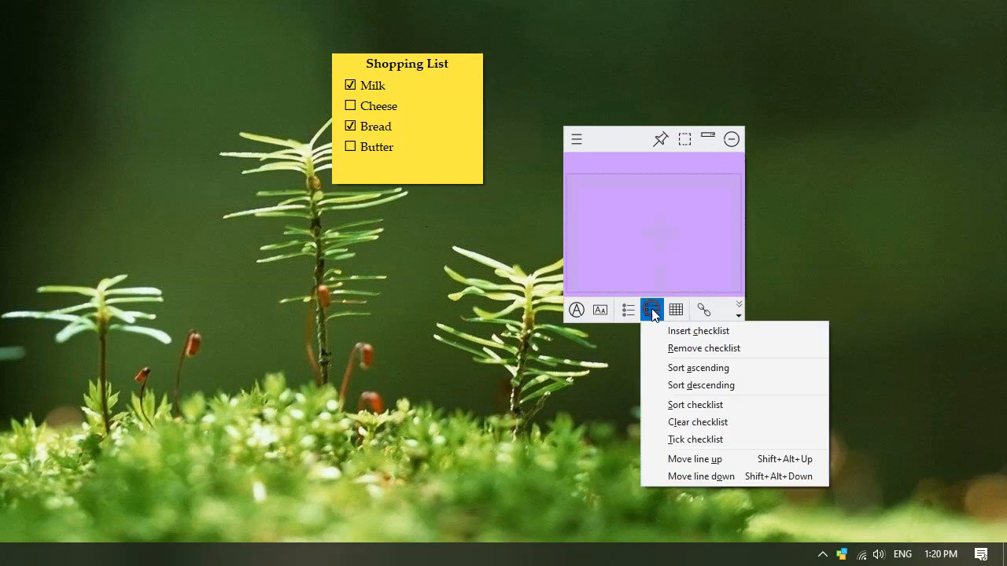
click(698, 330)
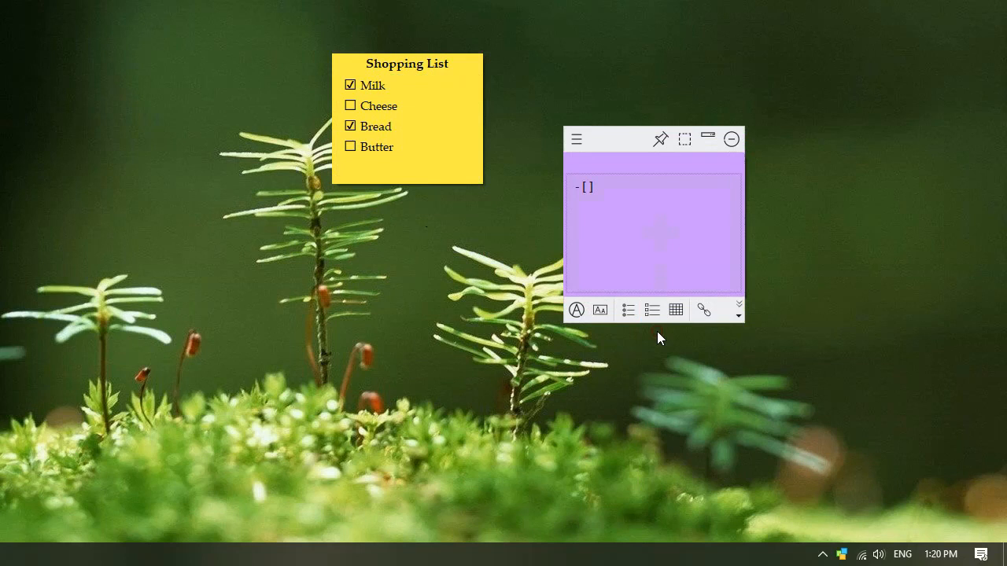
text(Project meeting with John at)
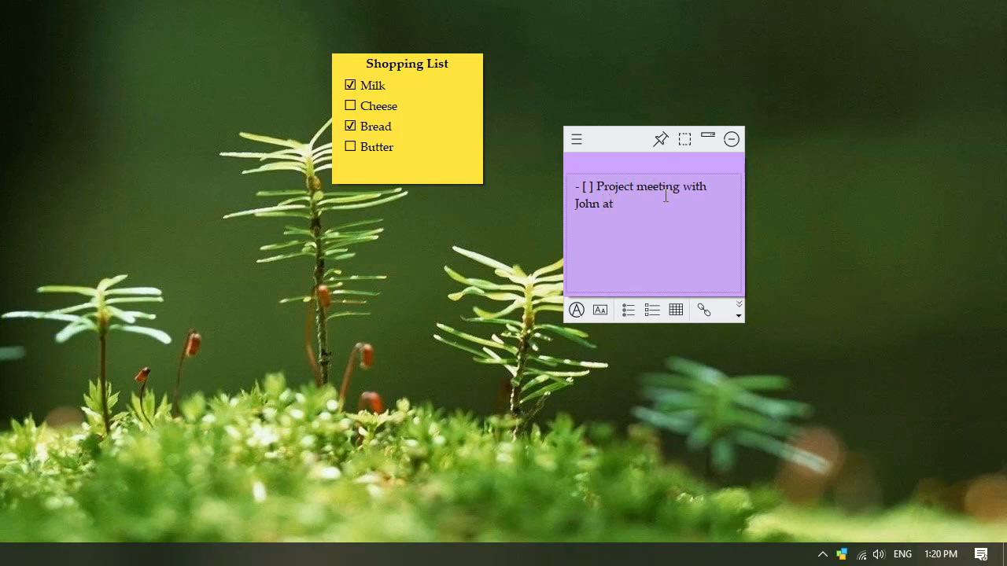
text(3:00 PM)
text(- [x] Send reports by 15th)
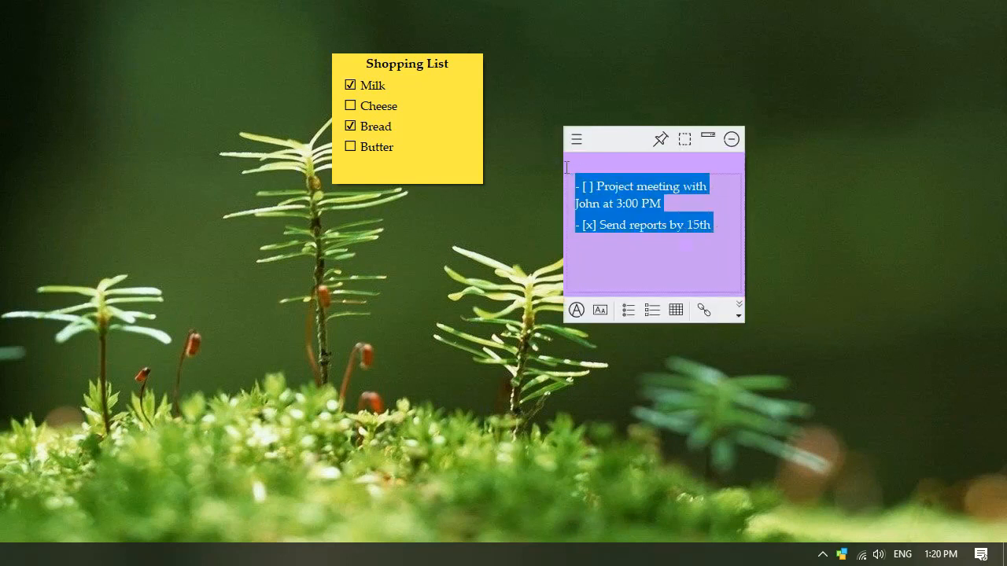
Remove the checklist from the purple note's meeting and reports tasks
click(651, 309)
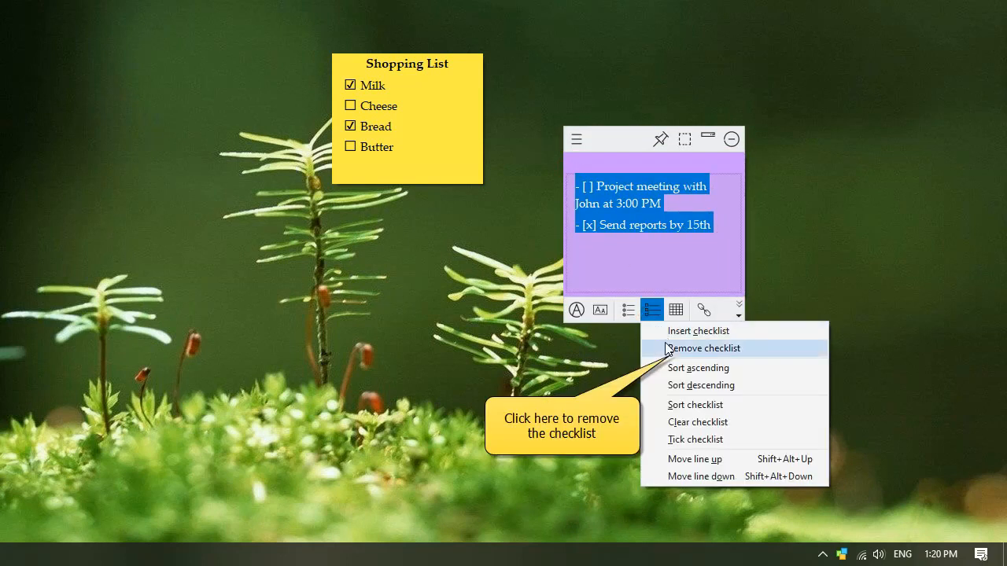
click(704, 348)
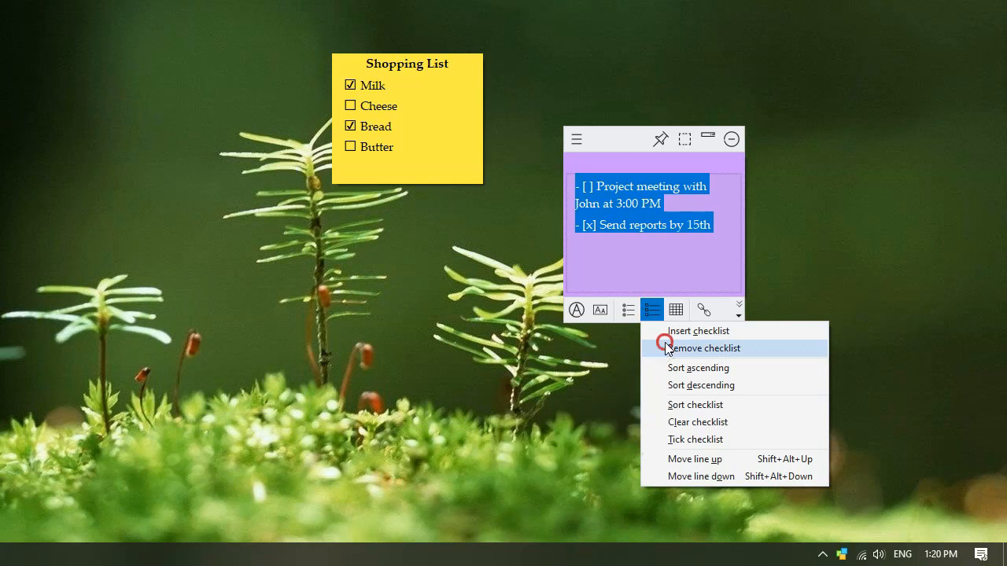
click(706, 348)
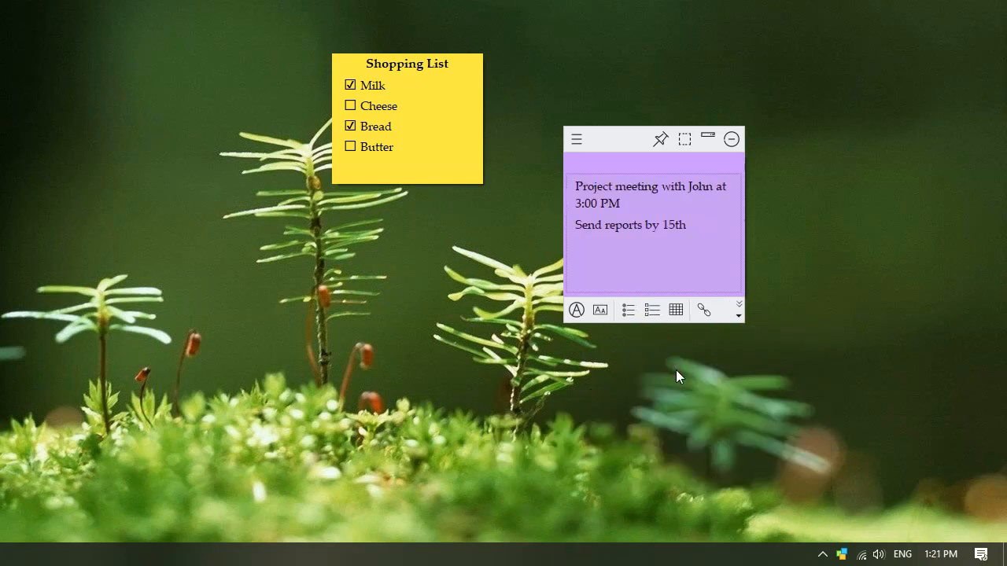